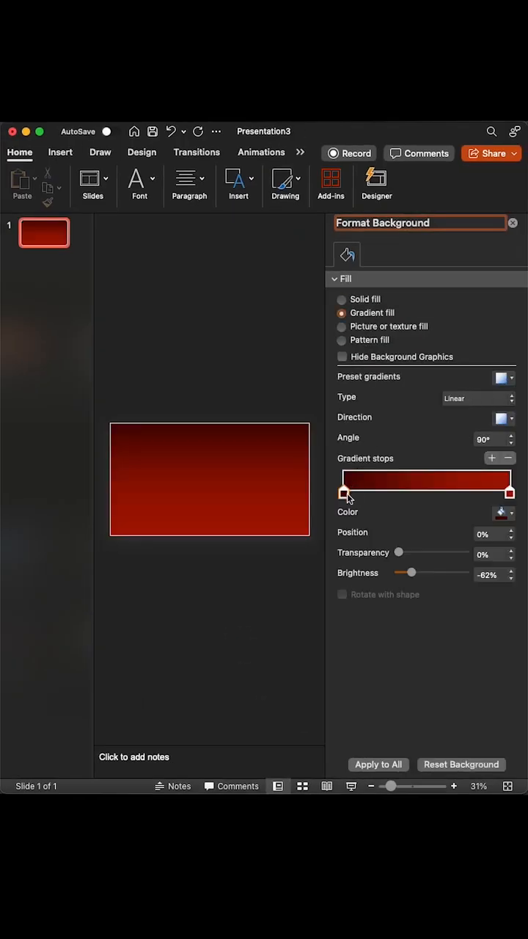
Choose dark red for the first gradient stop of the slide background.
{"action": "left_click", "coordinate": [504, 512]}
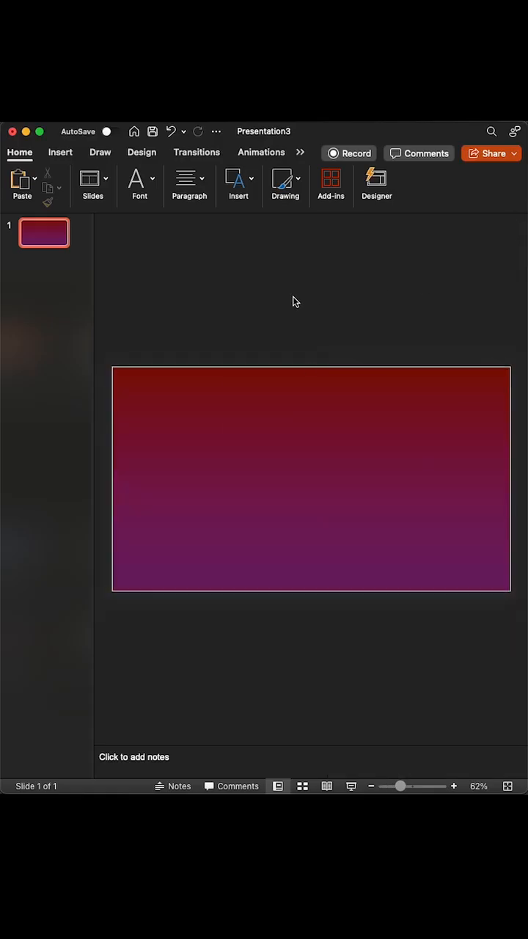
Add the title text 'SOFT DRINKS' on the dark banner from the Insert tools.
{"action": "left_click", "coordinate": [61, 152]}
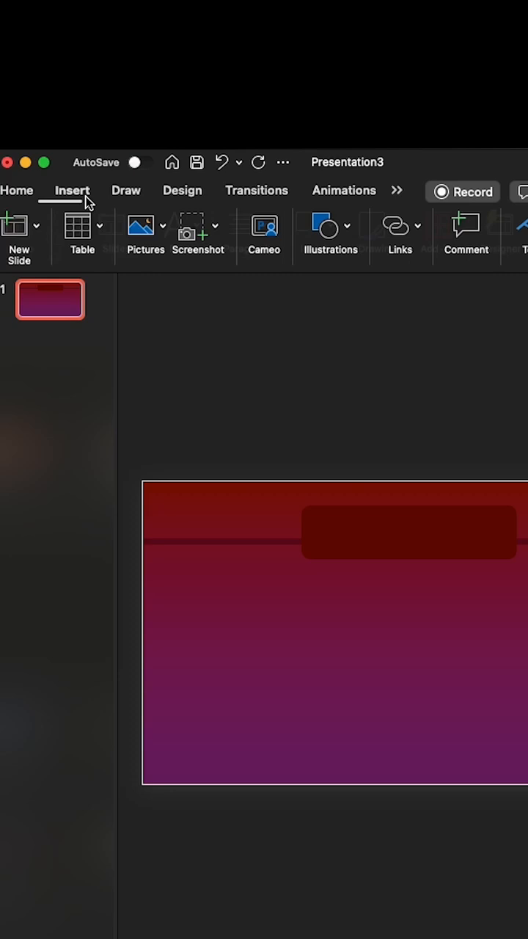
{"action": "left_click", "coordinate": [423, 234]}
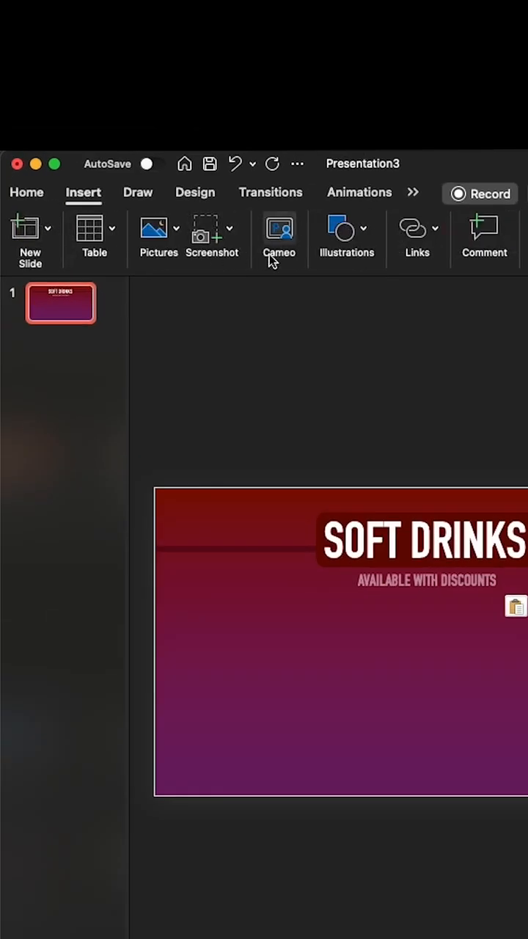
Insert a circle with a partly transparent fill and place it in the lower part of the slide.
{"action": "left_click", "coordinate": [347, 235]}
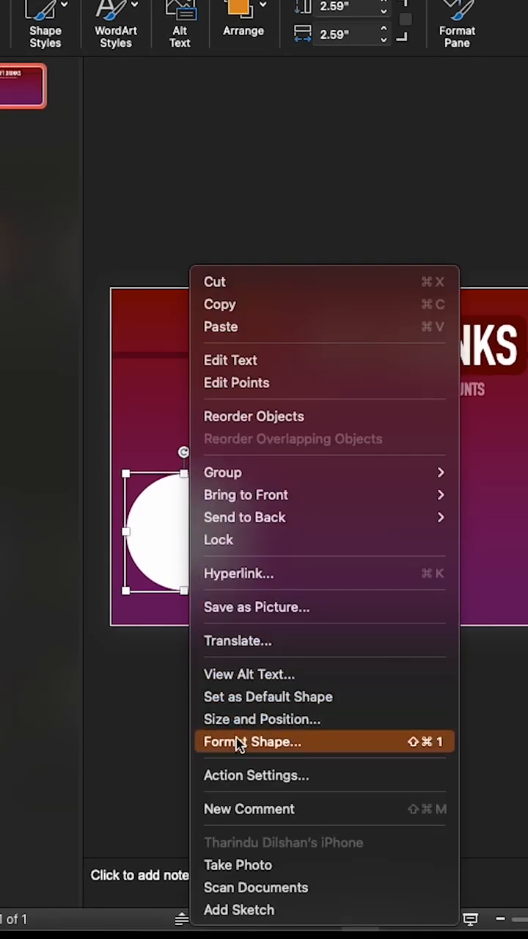
{"action": "left_click", "coordinate": [253, 743]}
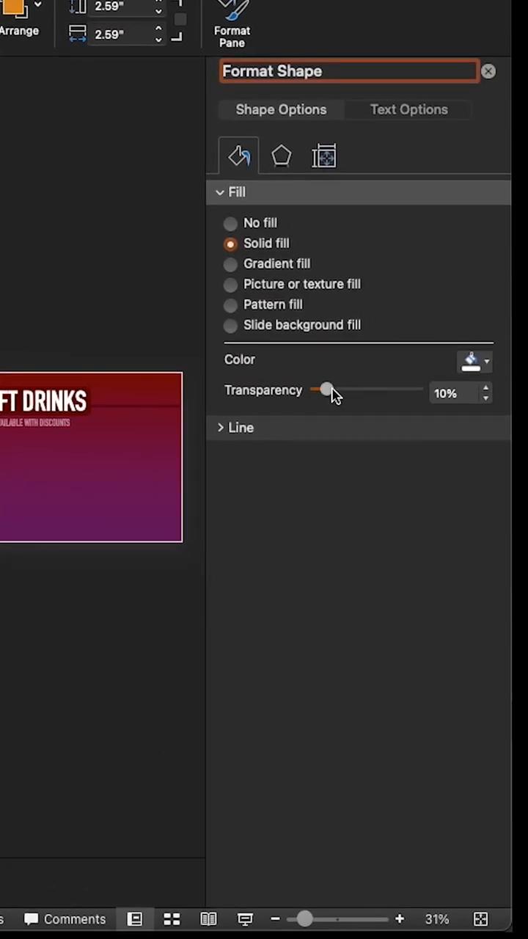
{"action": "left_click", "coordinate": [488, 71]}
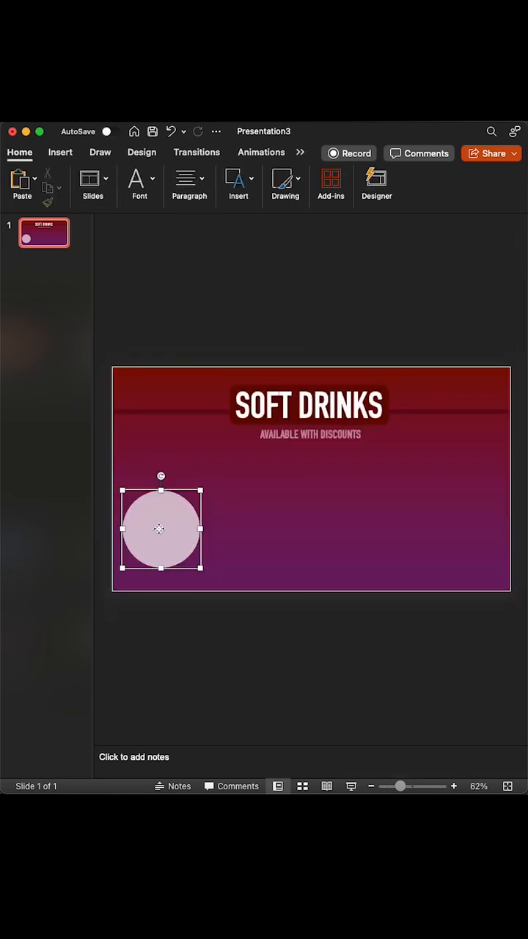
{"action": "left_click_drag", "start_coordinate": [160, 529], "coordinate": [155, 534]}
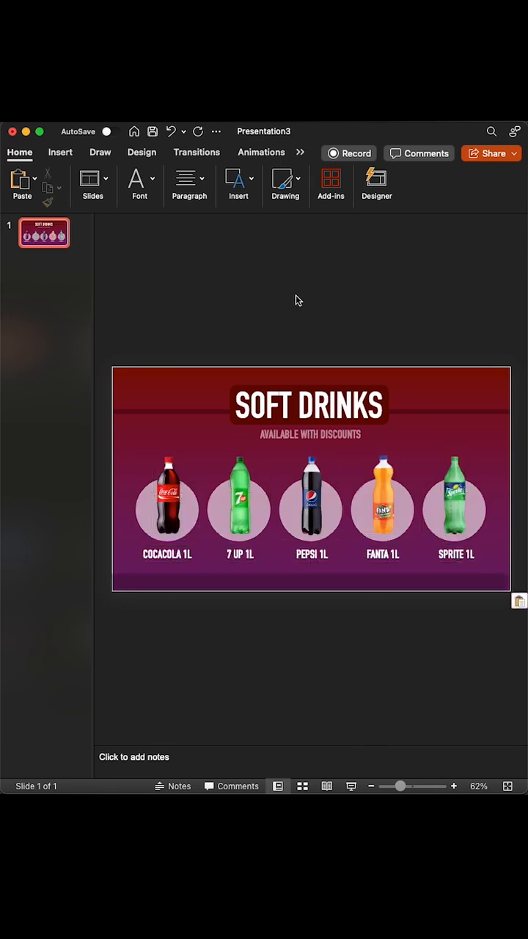
Duplicate the drinks slide from its thumbnail menu to build up identical copies.
{"action": "right_click", "coordinate": [45, 232]}
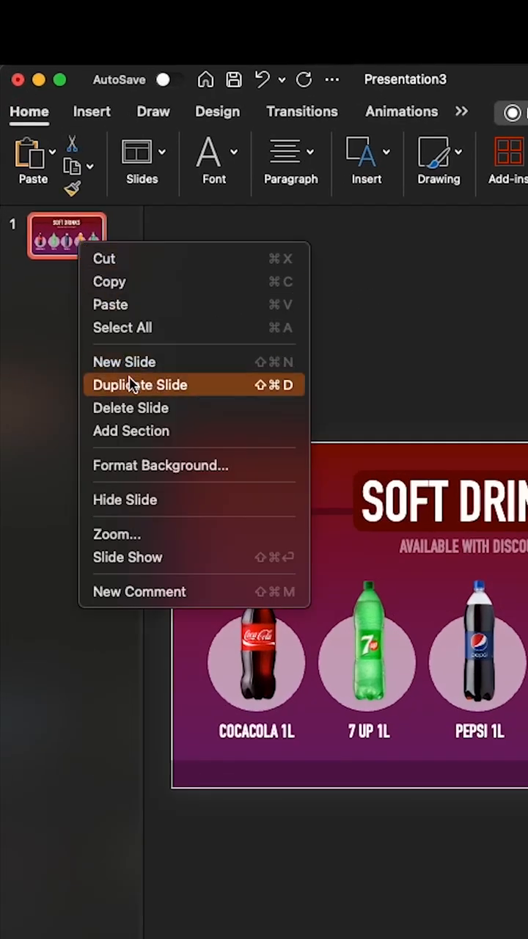
{"action": "left_click", "coordinate": [141, 384]}
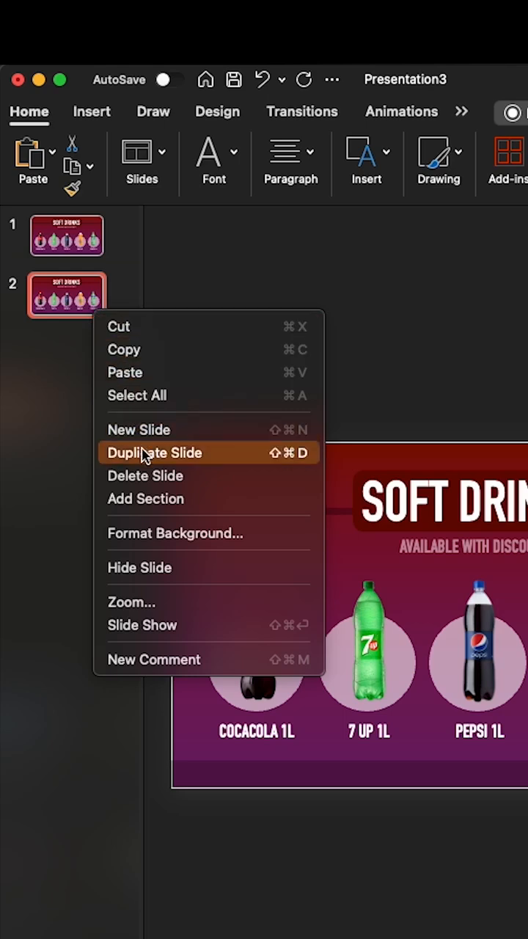
{"action": "left_click", "coordinate": [154, 452]}
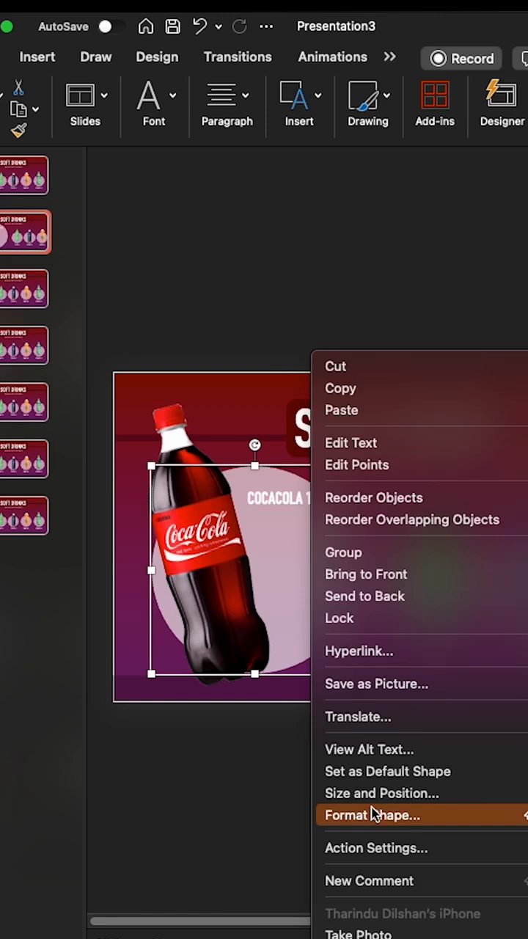
Give the enlarged Coca-Cola circle a red gradient fill with a slightly darkened stop.
{"action": "left_click", "coordinate": [373, 816]}
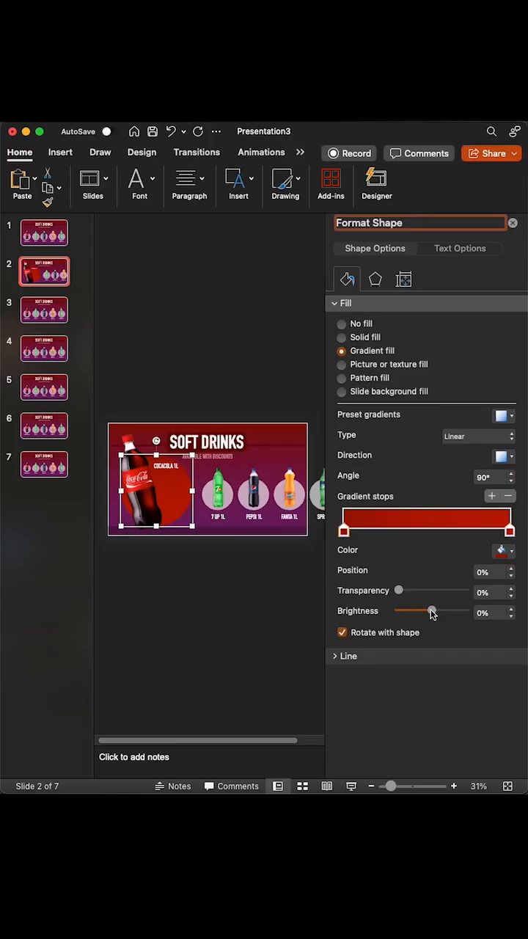
{"action": "left_click_drag", "start_coordinate": [431, 611], "coordinate": [429, 611]}
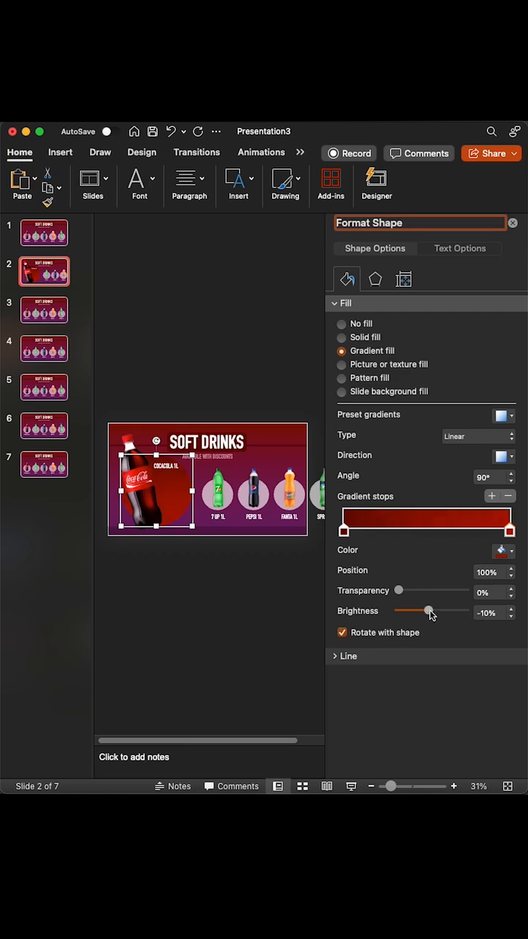
{"action": "left_click", "coordinate": [514, 223]}
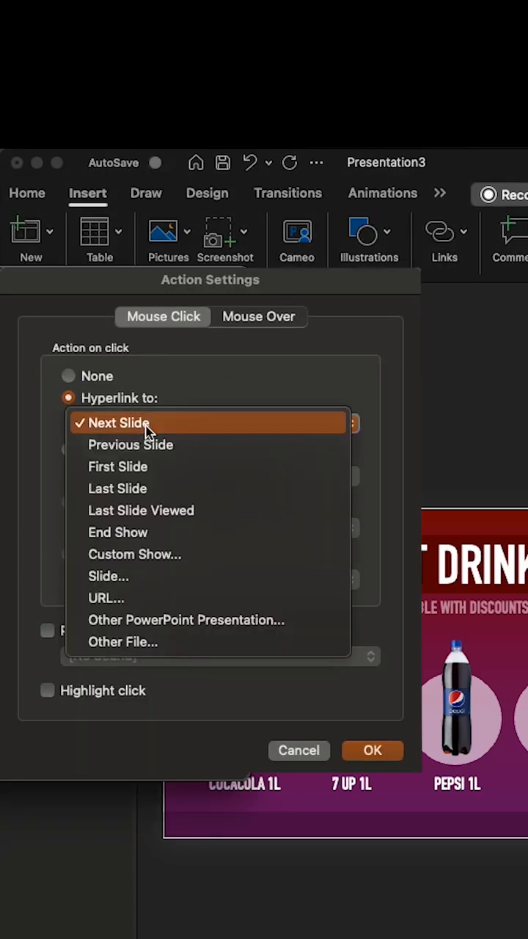
Set the Coca-Cola item's click action to hyperlink to Slide 2 and confirm.
{"action": "left_click", "coordinate": [109, 575]}
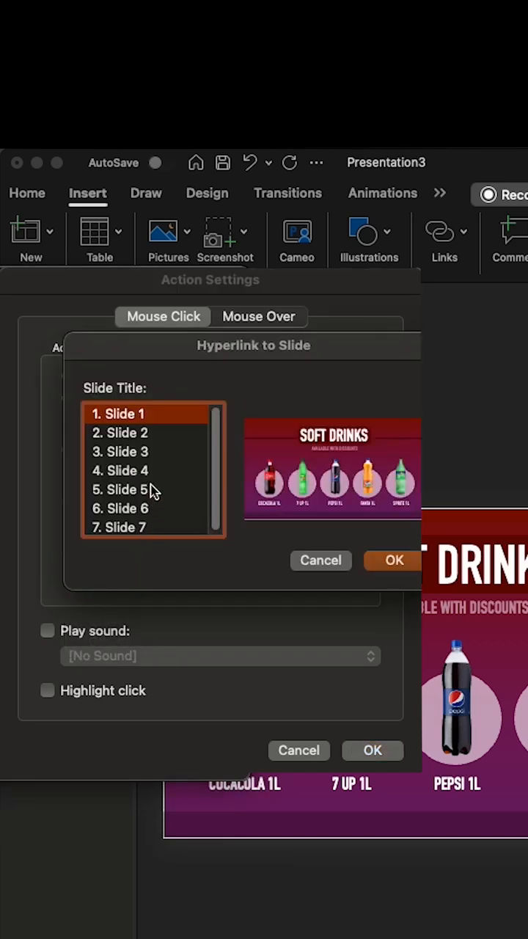
{"action": "left_click", "coordinate": [125, 433]}
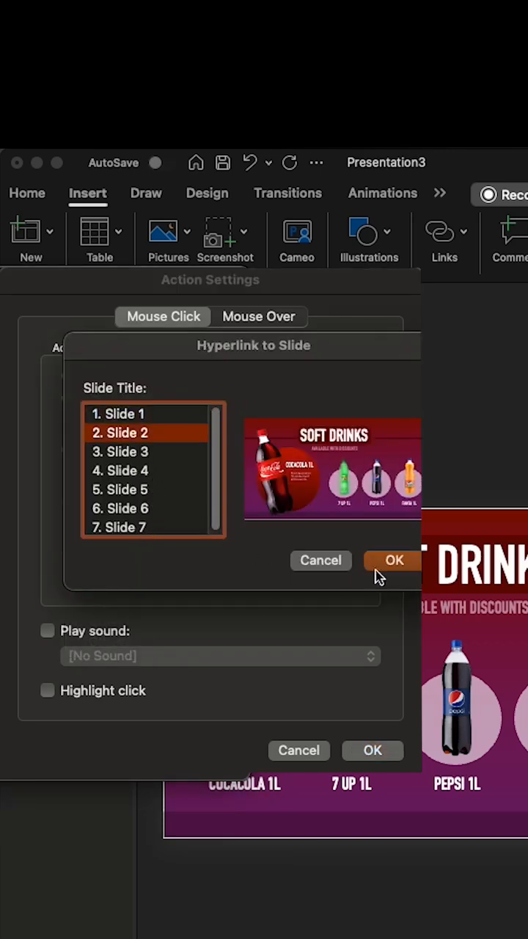
{"action": "left_click", "coordinate": [394, 561]}
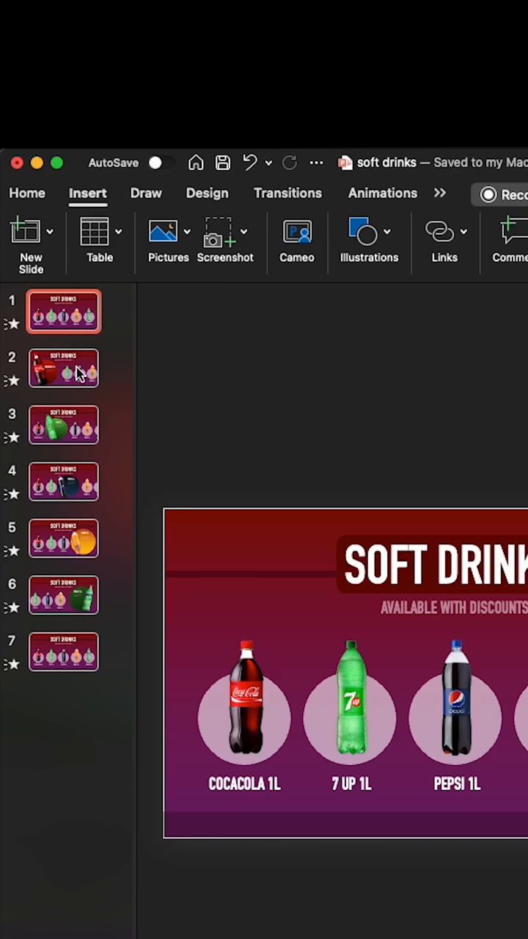